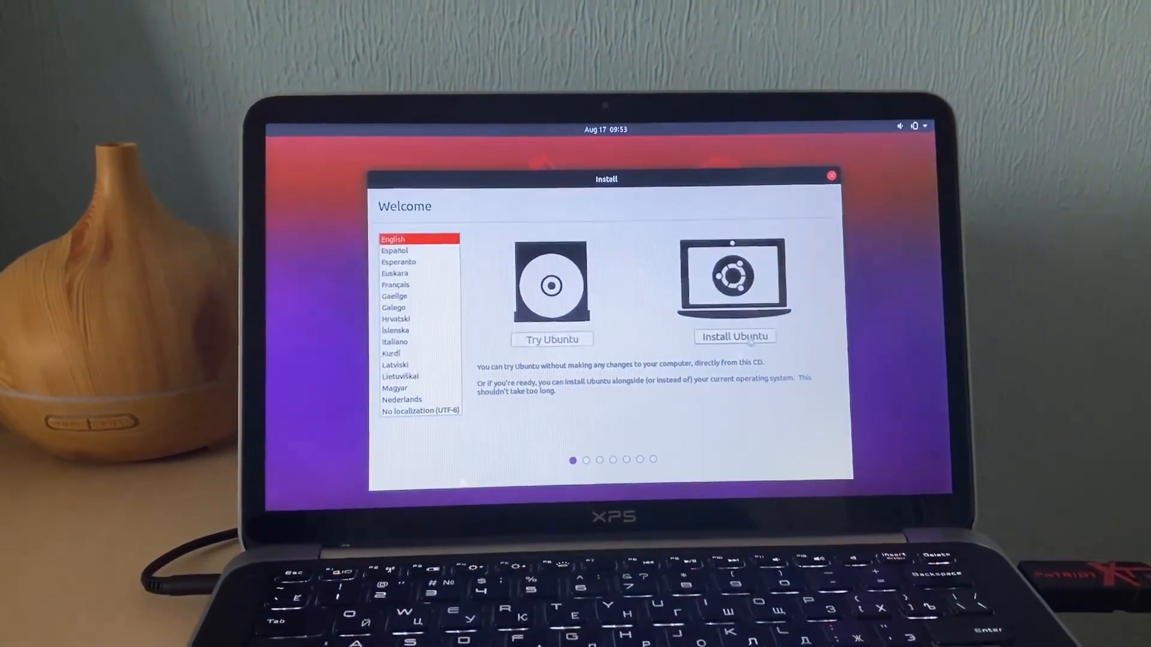
Choose English and Install Ubuntu, keep the English (US) layout, and skip the wireless network
left_click(734, 335)
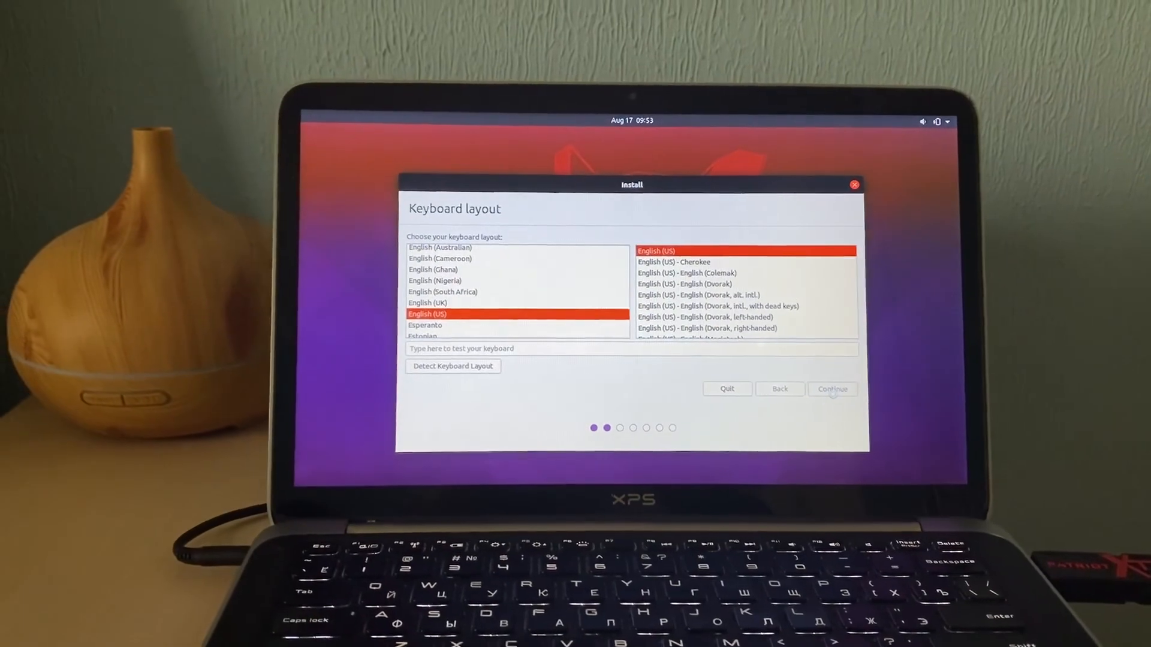
left_click(832, 388)
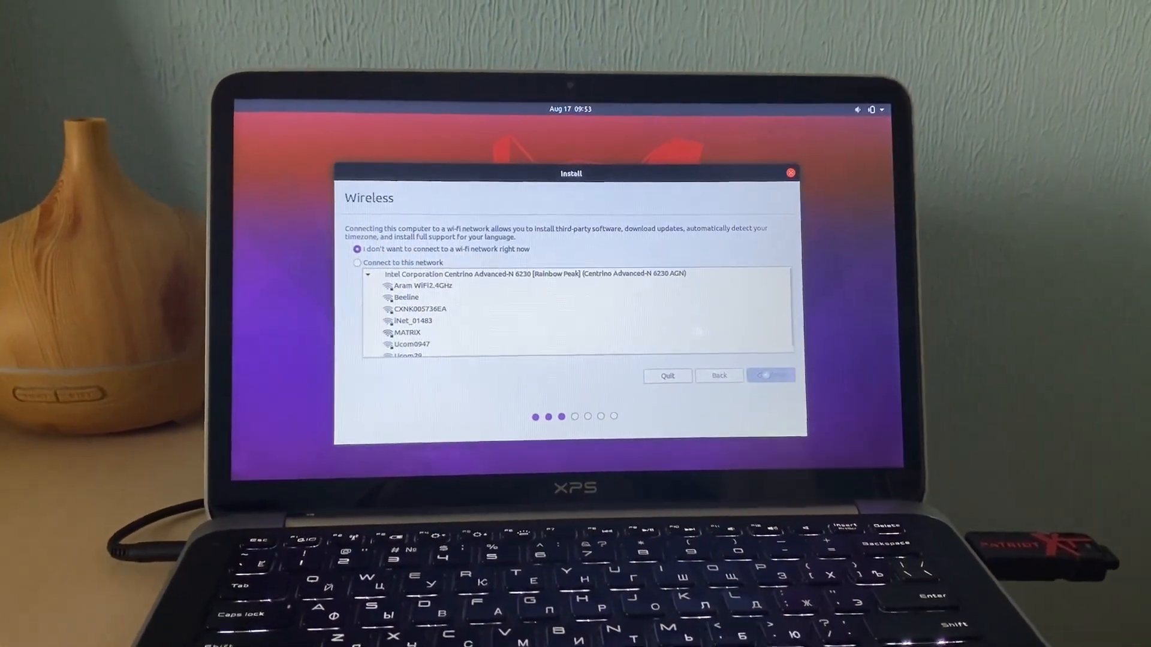
left_click(771, 375)
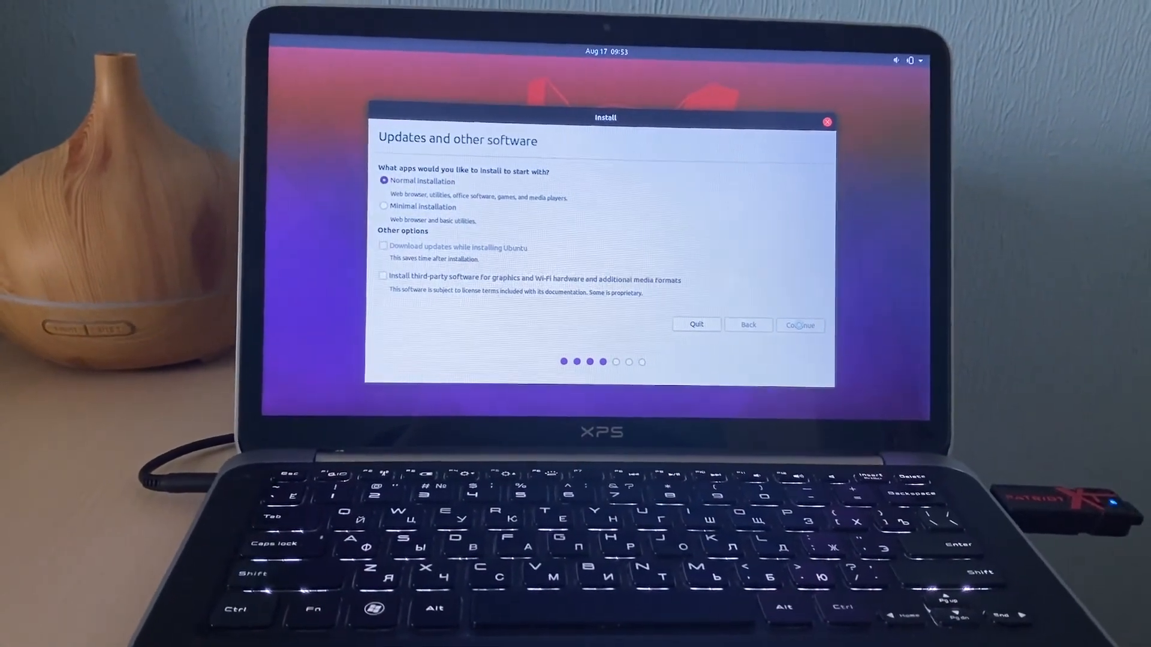
Keep Normal installation, erase the disk and install now, accept New York, and continue to account setup
left_click(800, 325)
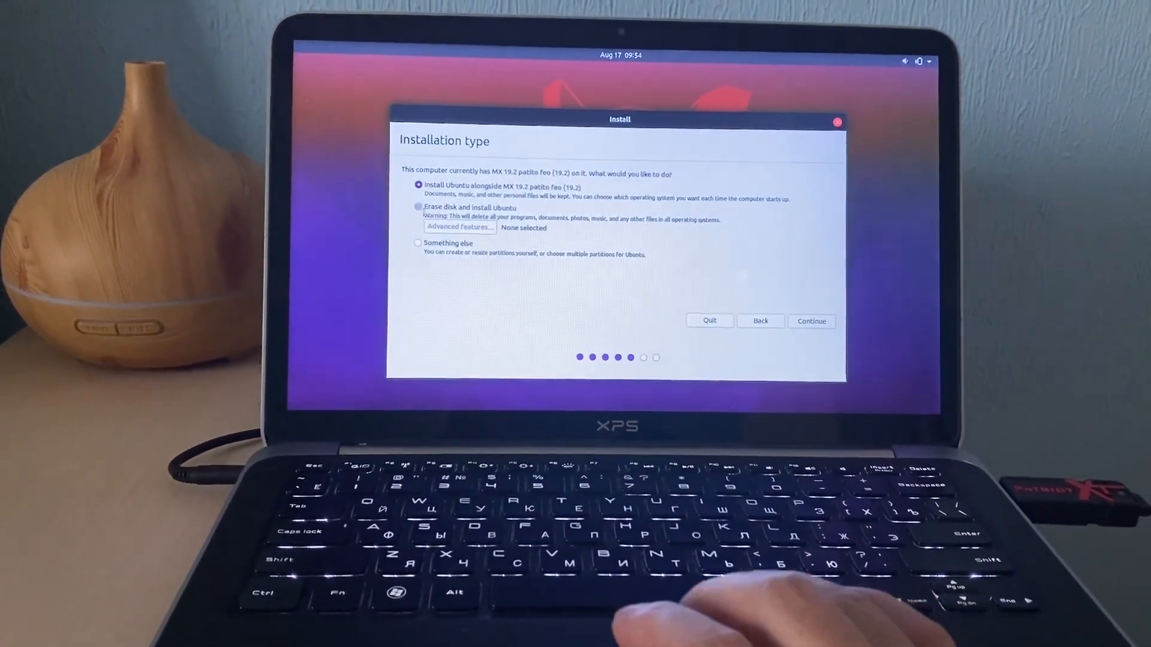
left_click(419, 207)
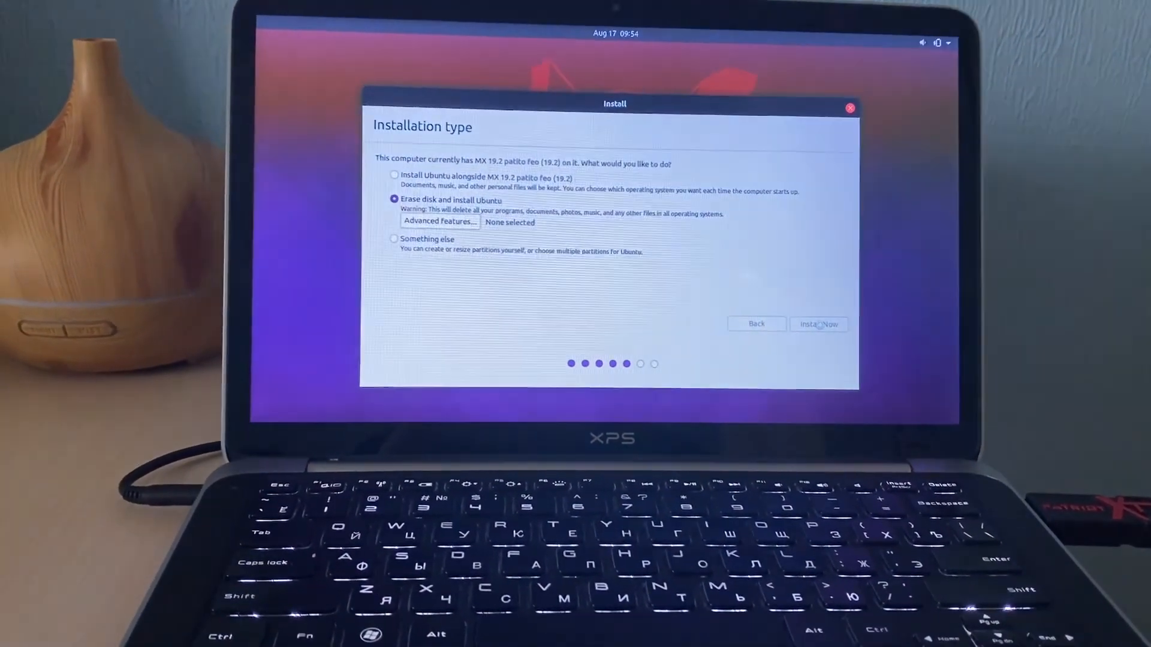
left_click(819, 323)
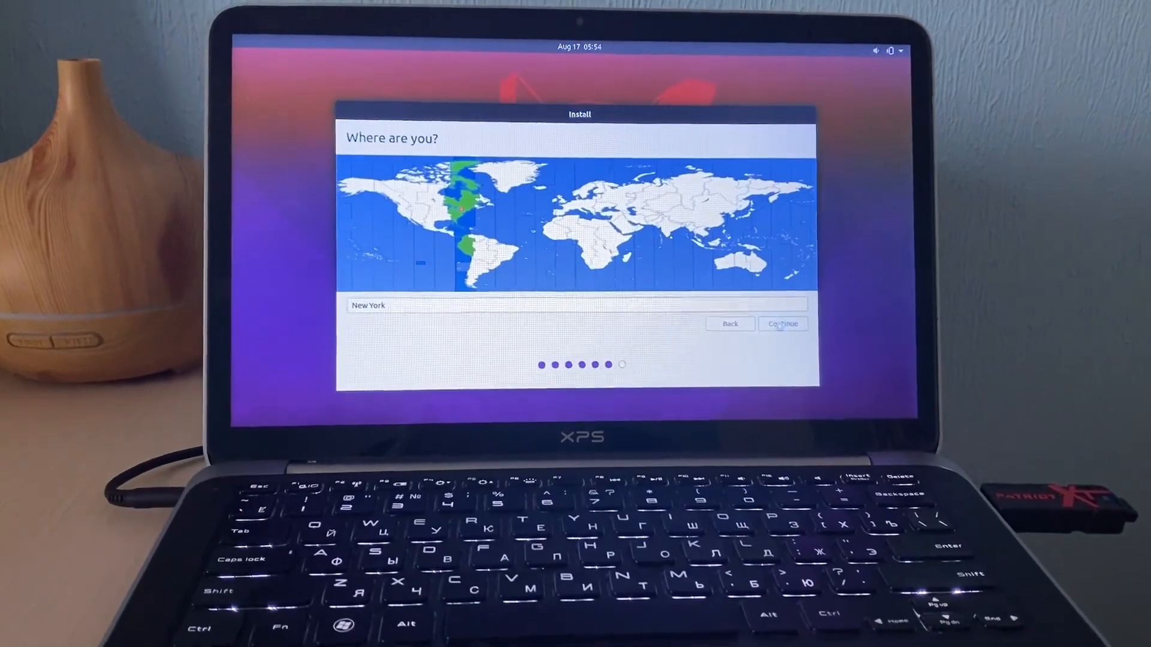
left_click(783, 322)
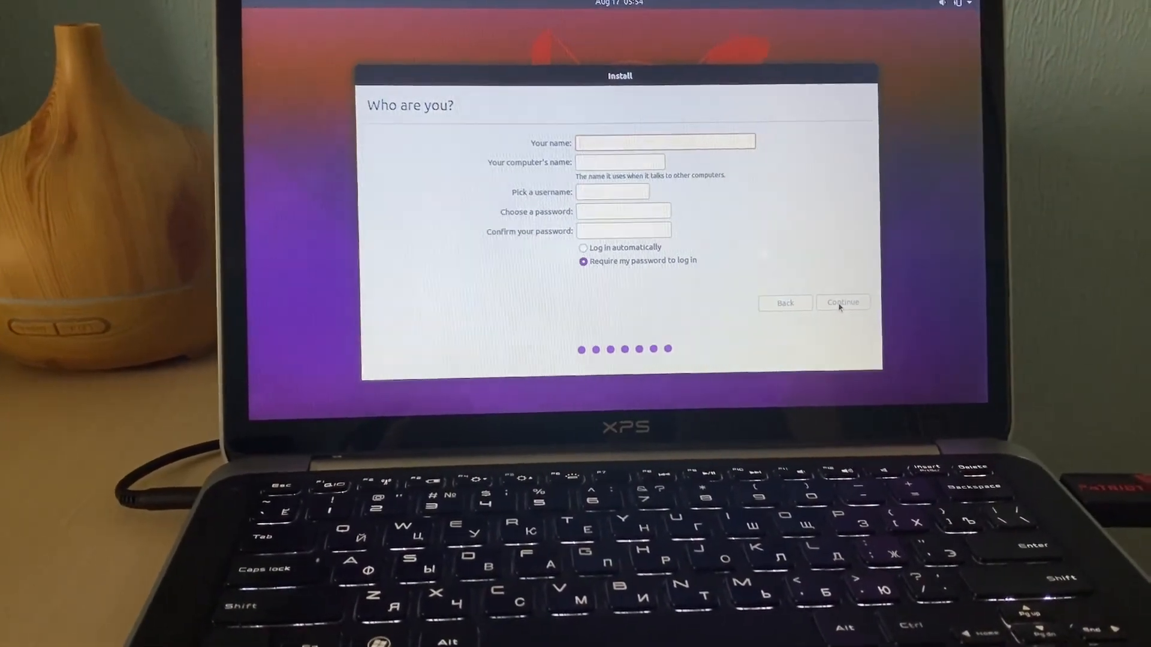
left_click(842, 302)
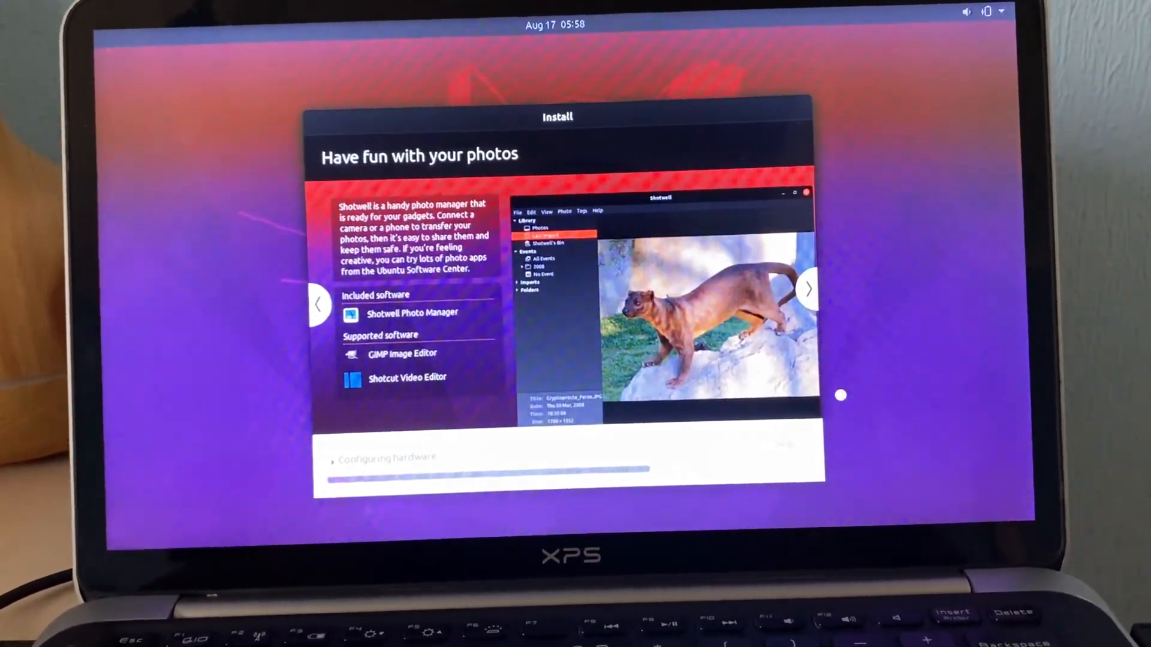
Browse the installer slideshow while Ubuntu copies and configures the system
left_click(807, 289)
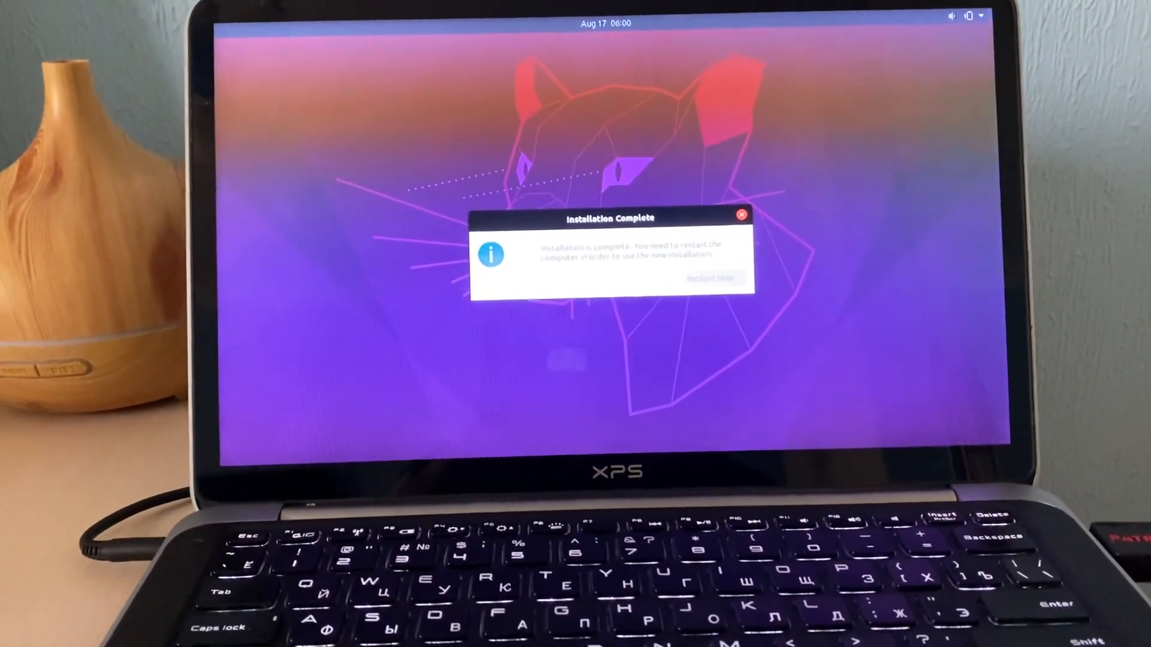
Restart the laptop now from the Installation Complete dialog
left_click(708, 279)
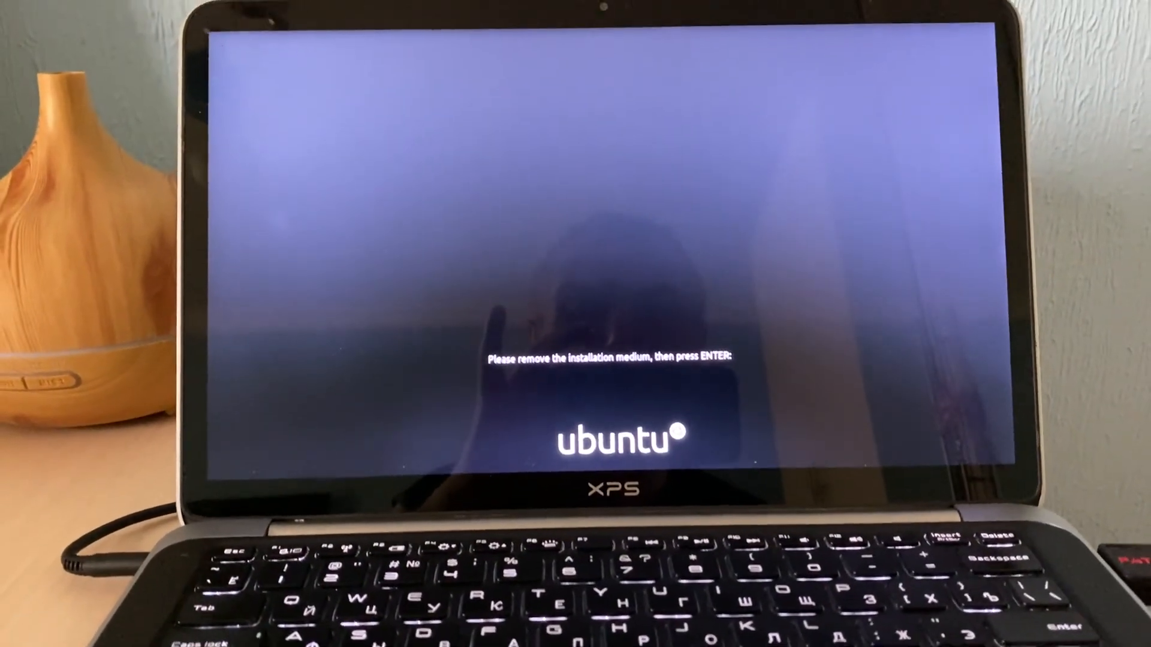